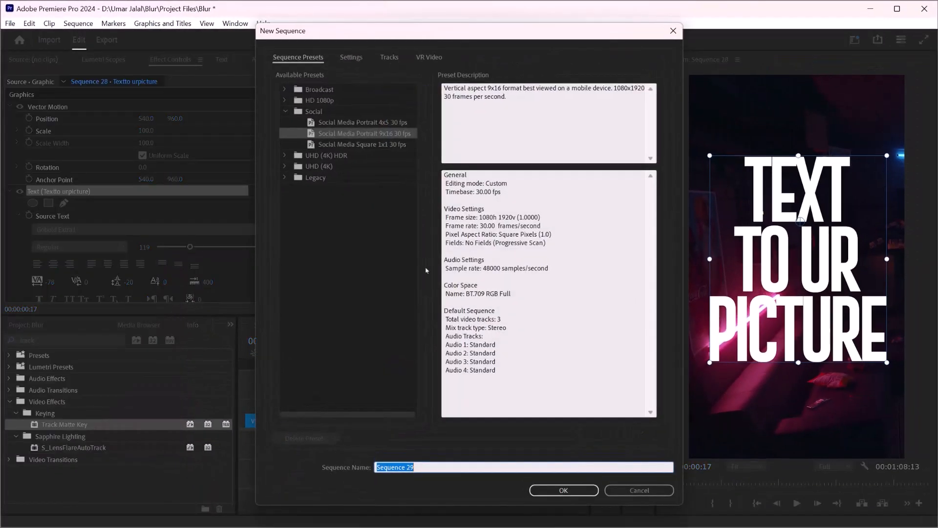
- Create the new Social Media Portrait 9x16, 30 fps sequence 'Sequence 29'
{"action": "left_click", "coordinate": [563, 490]}
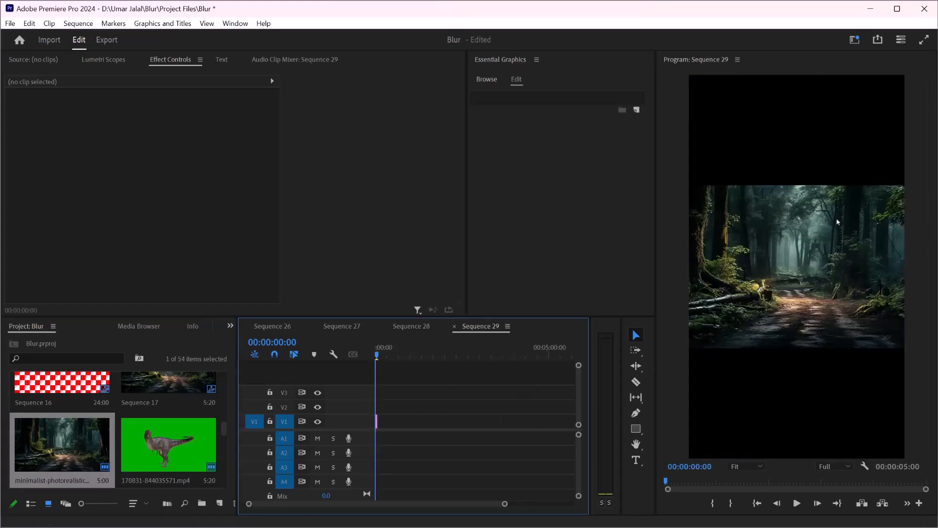
- In Sequence Settings, change Sequence 29's frame size to 1920 horizontal by 1080 vertical
{"action": "left_click", "coordinate": [78, 23]}
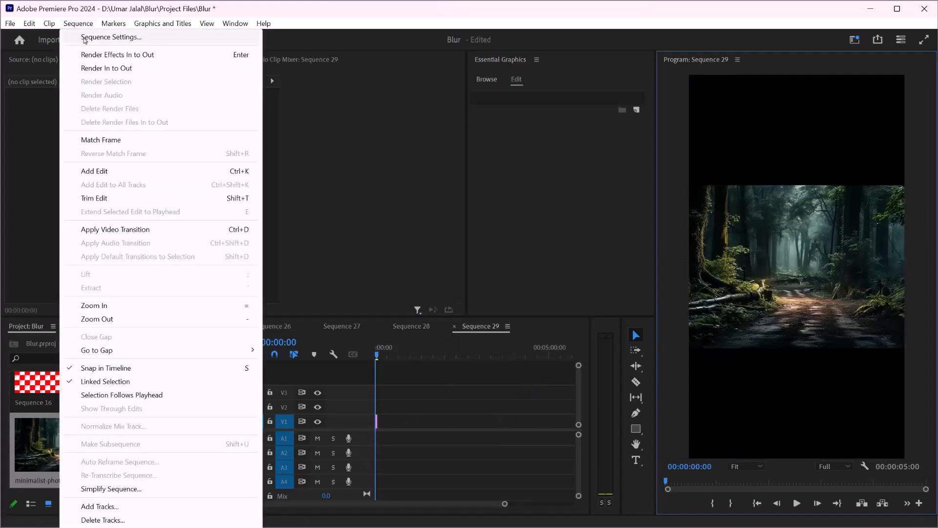
{"action": "left_click", "coordinate": [110, 38]}
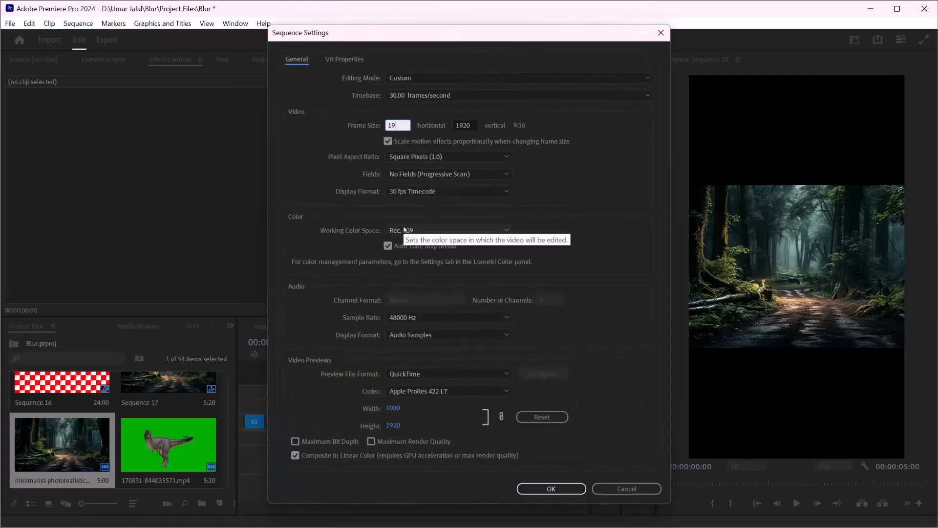
{"action": "left_click", "coordinate": [464, 125]}
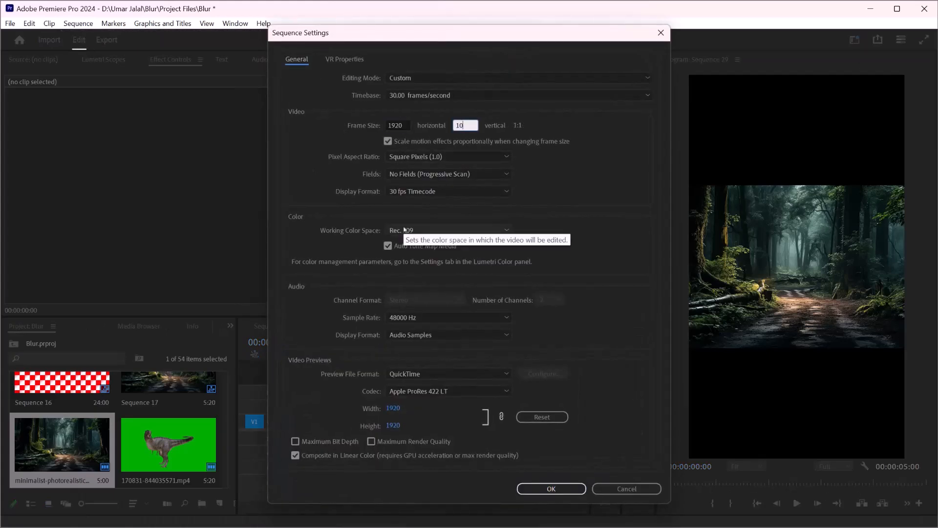
{"action": "type", "text": "1080"}
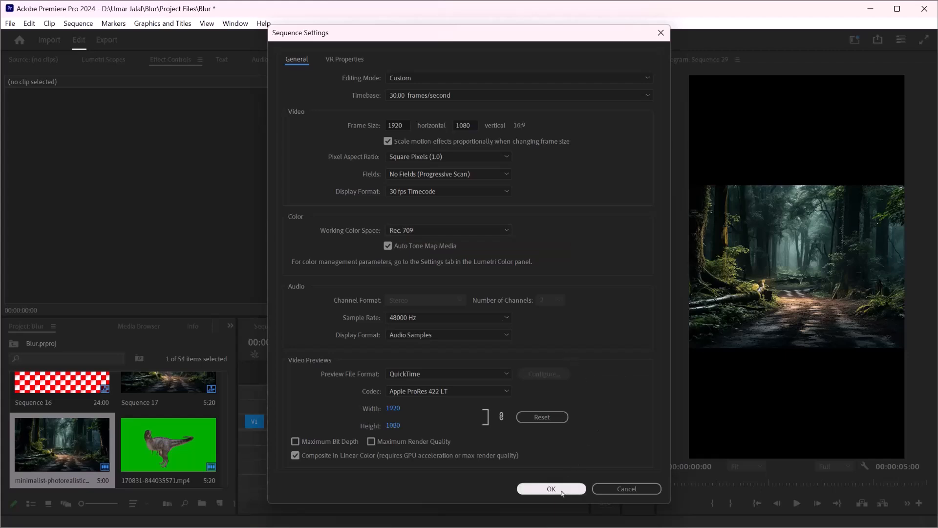
{"action": "left_click", "coordinate": [550, 489]}
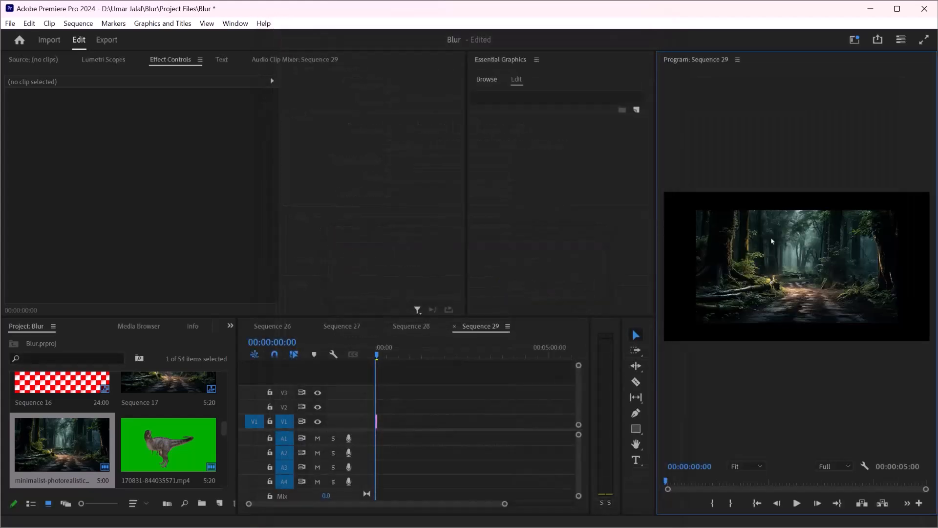
- Place the forest photo on V1 under the FOREST title on V2 and search Effects for 'track'
{"action": "left_click", "coordinate": [375, 421]}
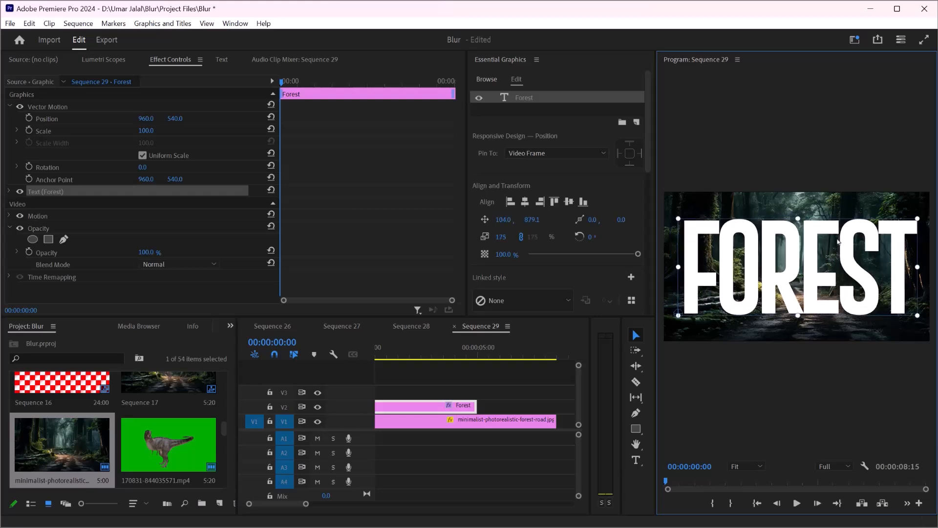
{"action": "left_click", "coordinate": [230, 325]}
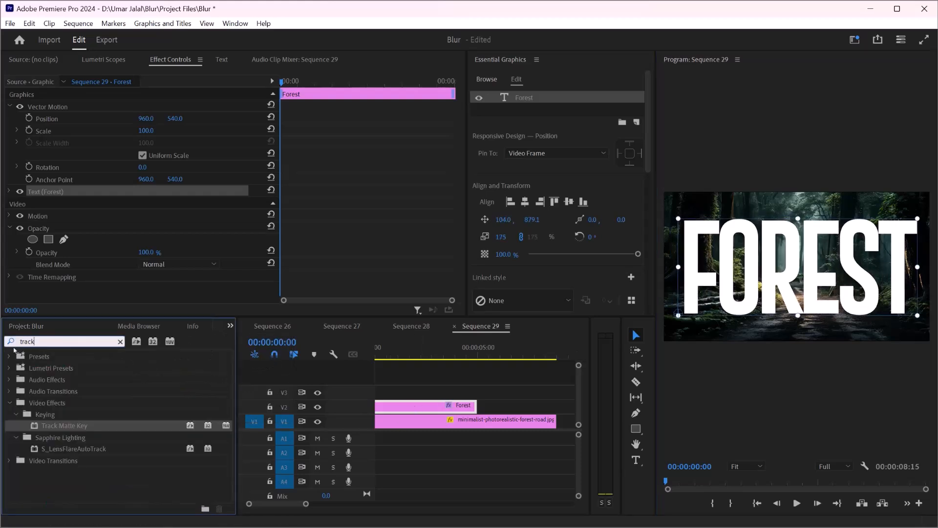
- Apply Track Matte Key to the V1 forest photo with Matte set to Video 2
{"action": "left_click_drag", "start_coordinate": [64, 425], "coordinate": [404, 420]}
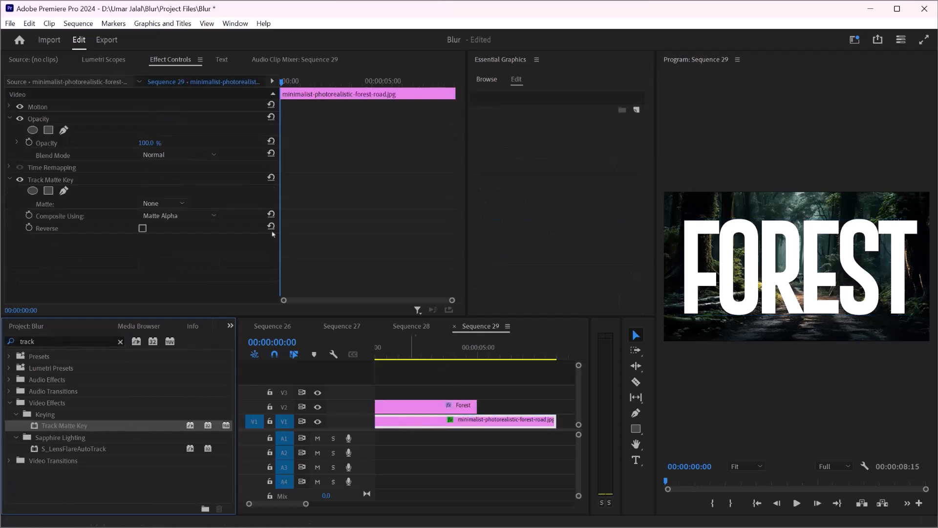
{"action": "left_click", "coordinate": [161, 204]}
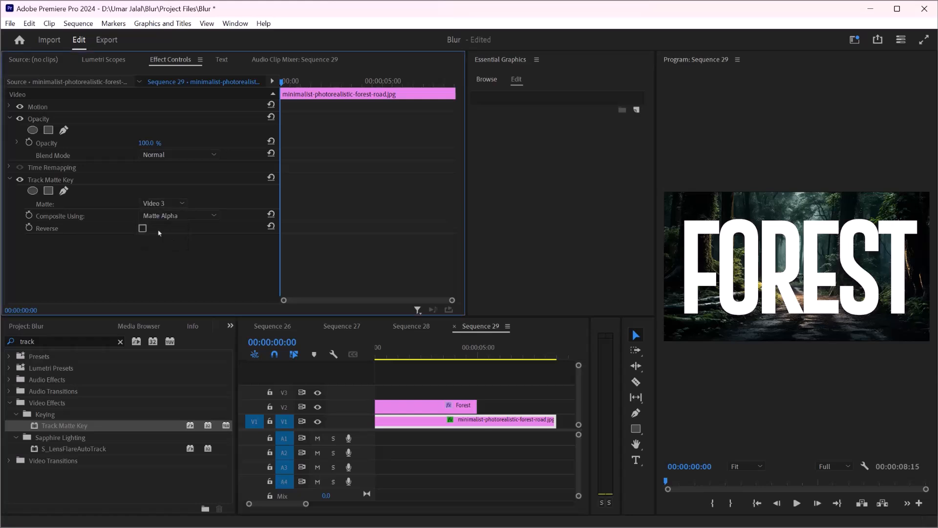
{"action": "left_click", "coordinate": [162, 203]}
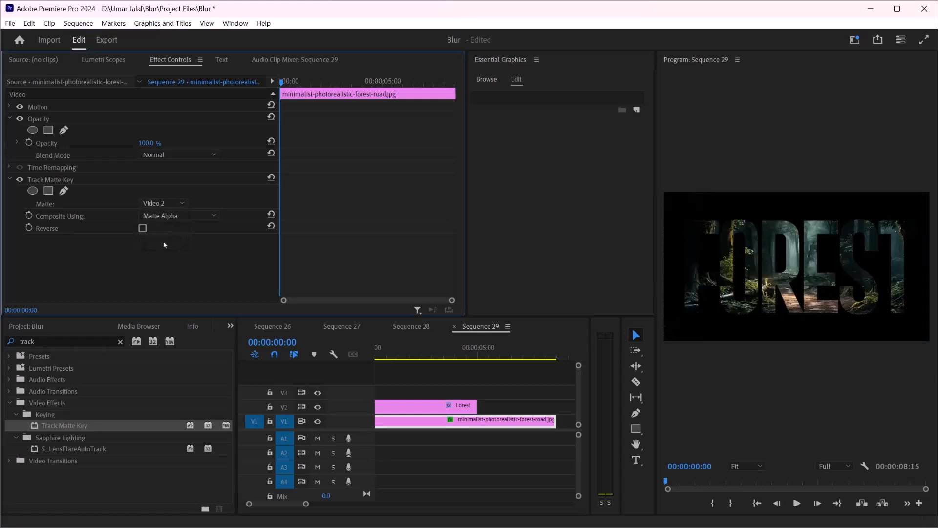
{"action": "mouse_move", "coordinate": [305, 511]}
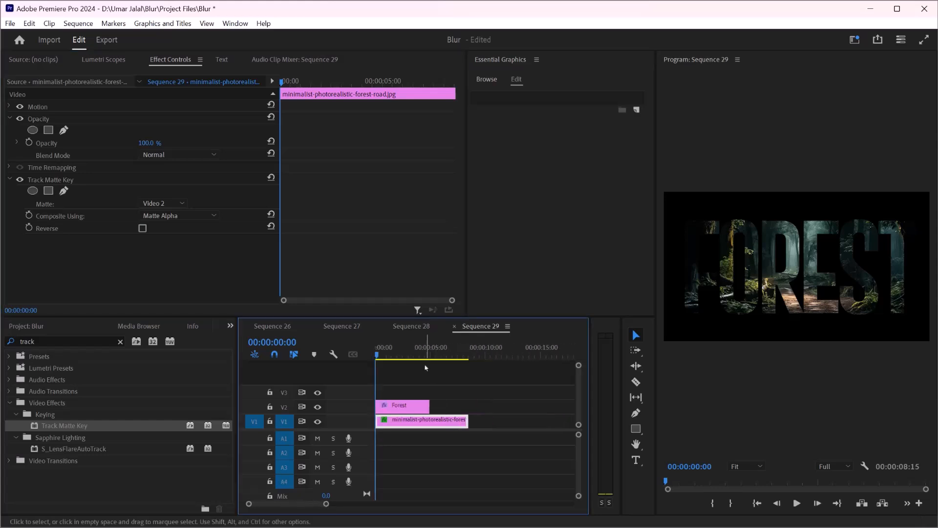
{"action": "mouse_move", "coordinate": [313, 354]}
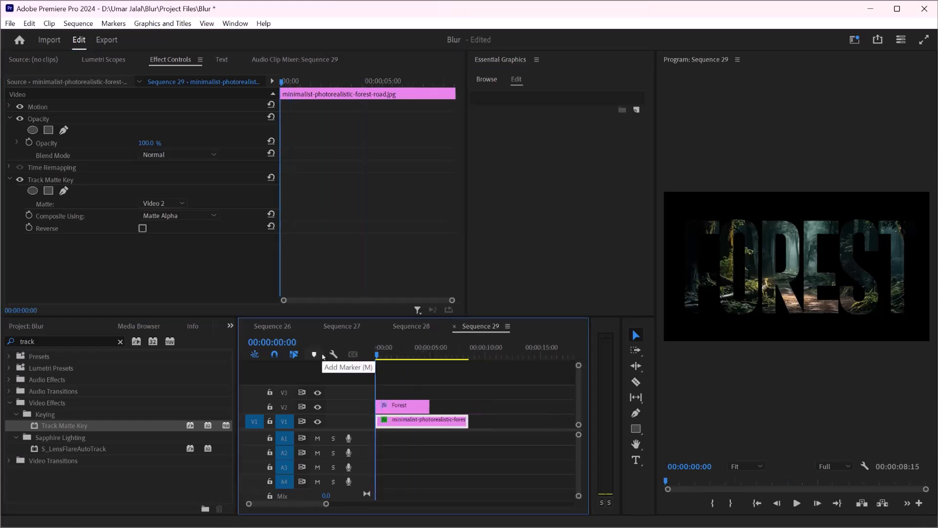